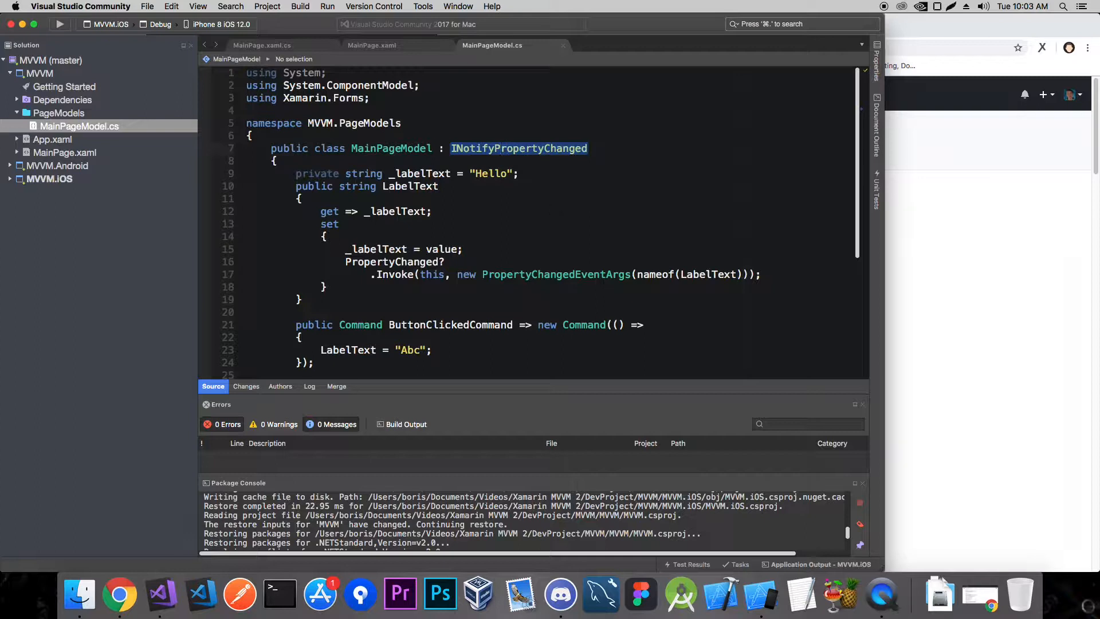
pyautogui.moveTo(619, 271)
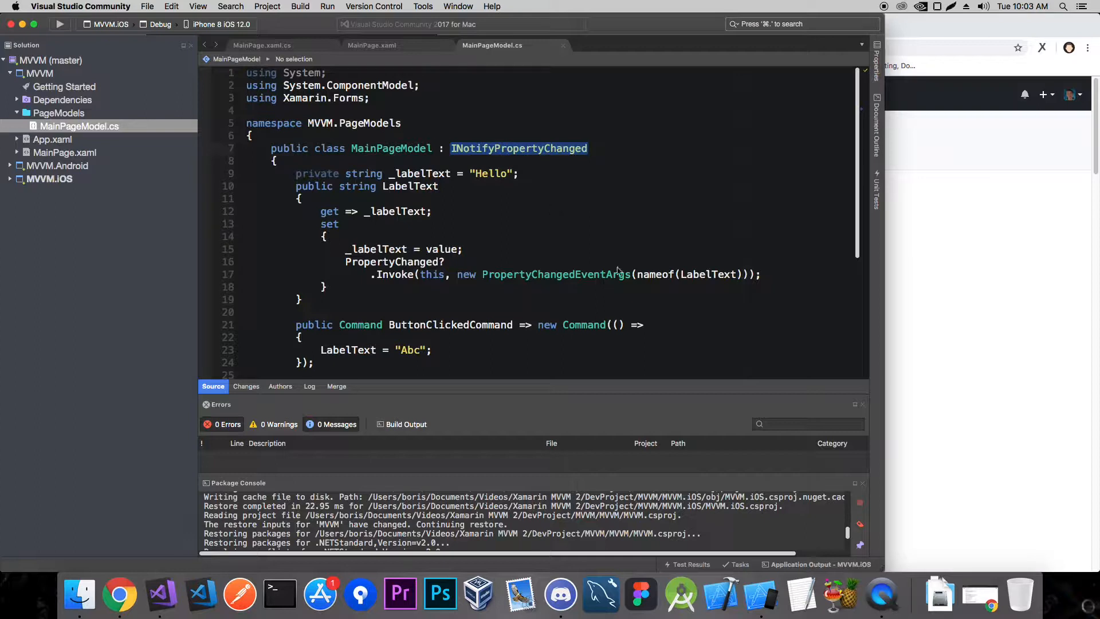
# Review MainPageModel.cs and place the caret inside the LabelText property.
pyautogui.scroll(-3)
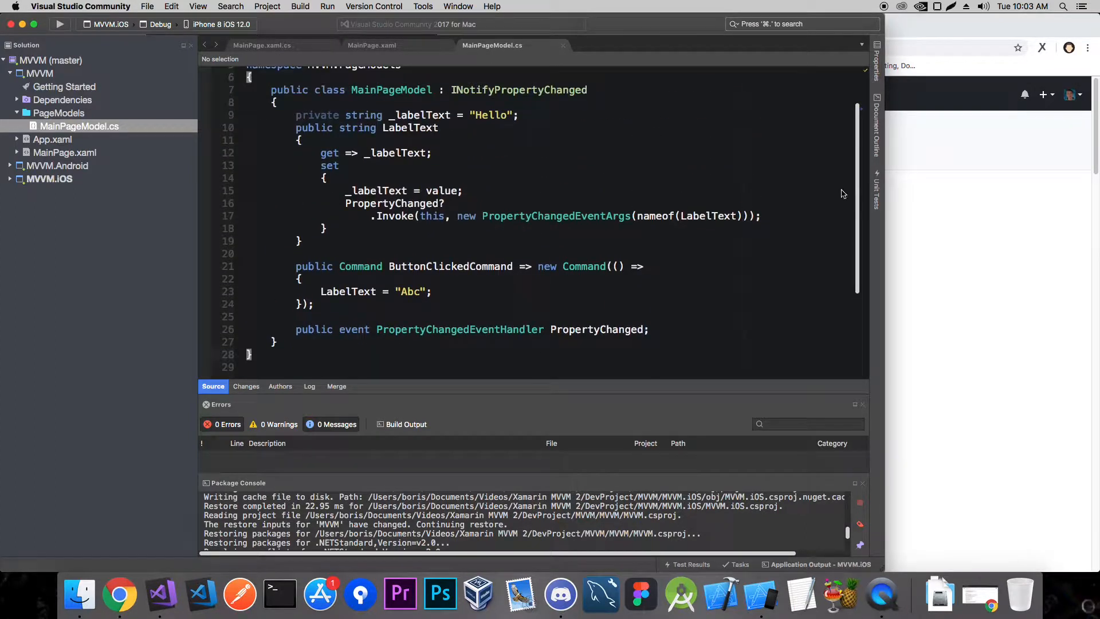
pyautogui.click(747, 216)
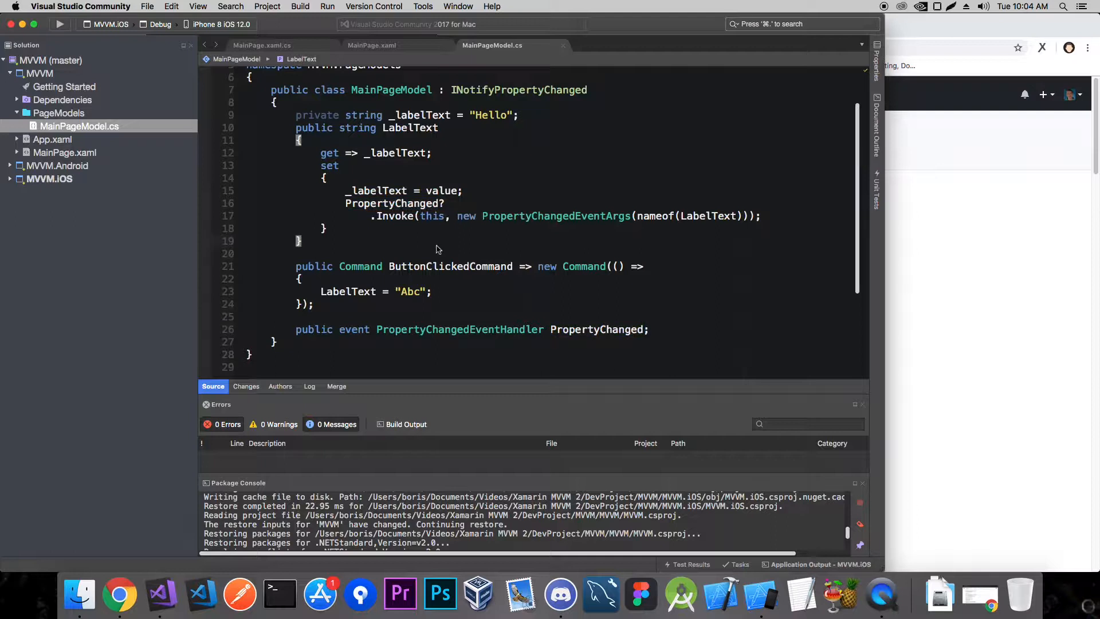
pyautogui.moveTo(417, 237)
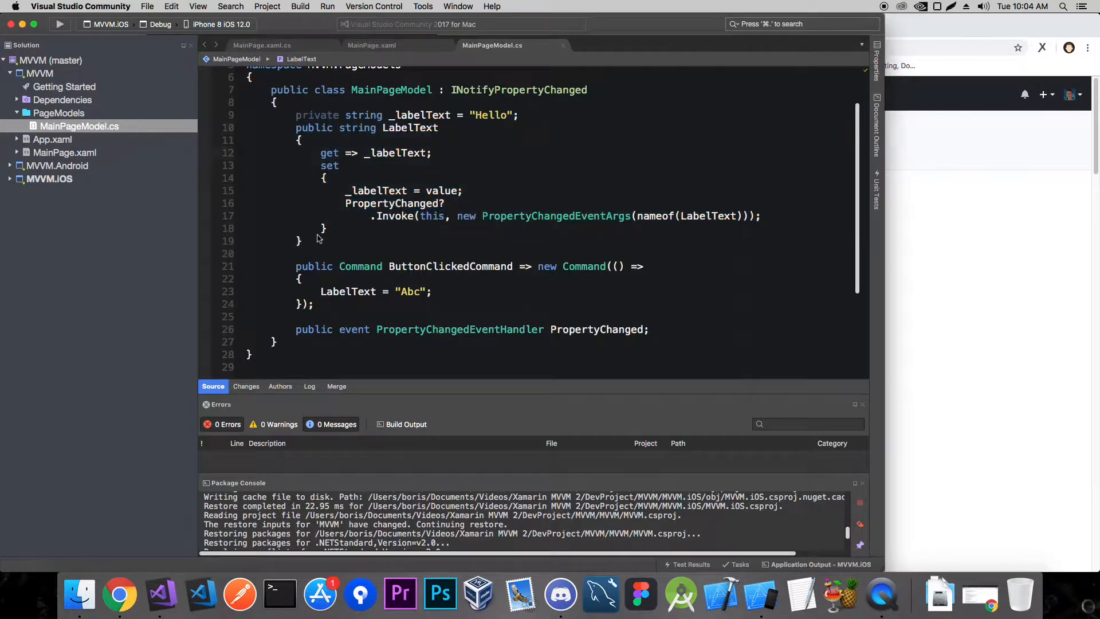
pyautogui.moveTo(858, 208)
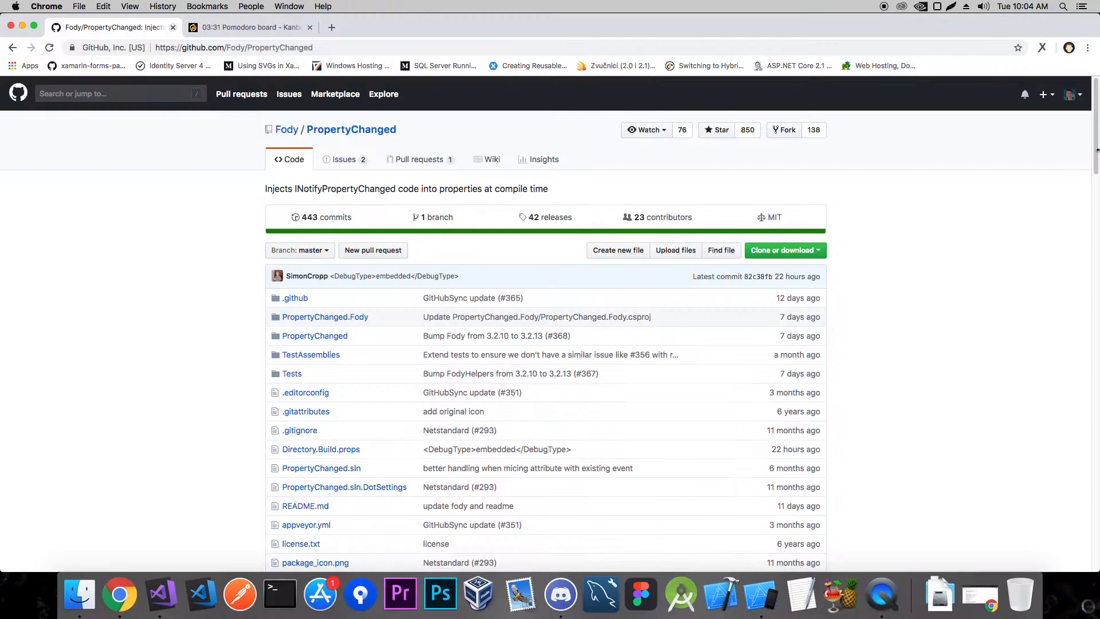
# Read the readme's NuGet installation and FodyWeavers.xml steps, then follow the PropertyChanged.Fody NuGet link.
pyautogui.scroll(-3)
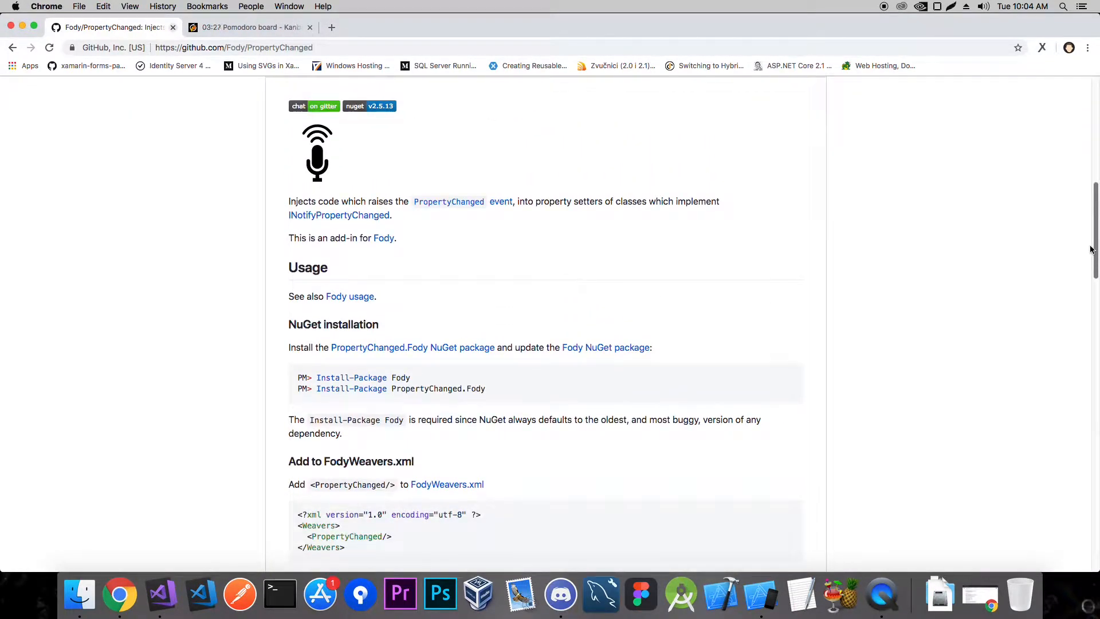
pyautogui.scroll(-3)
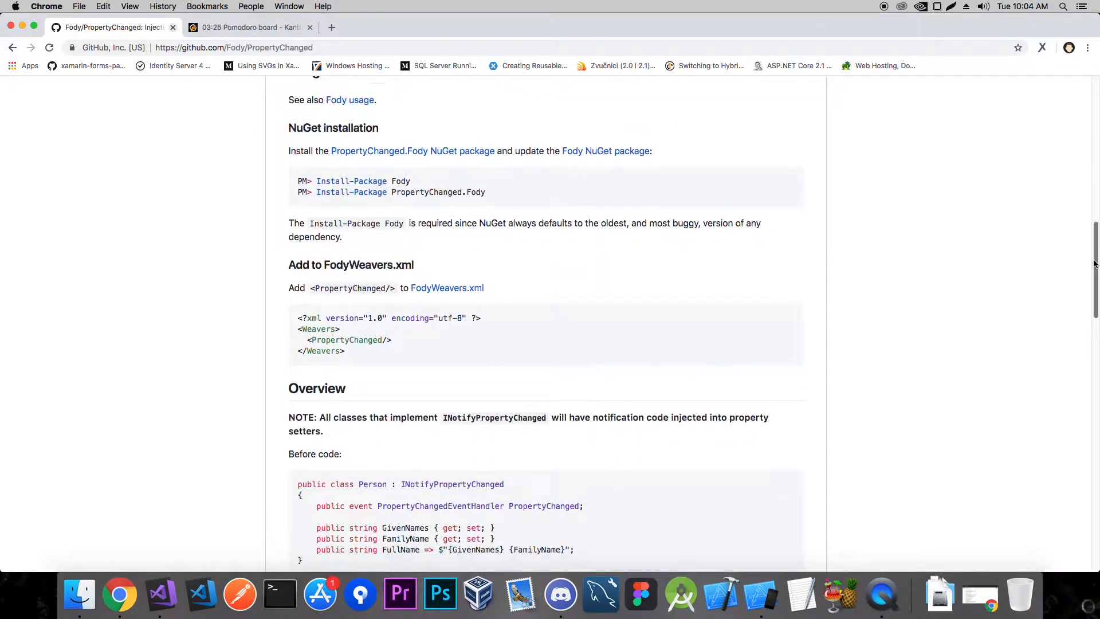
pyautogui.scroll(-3)
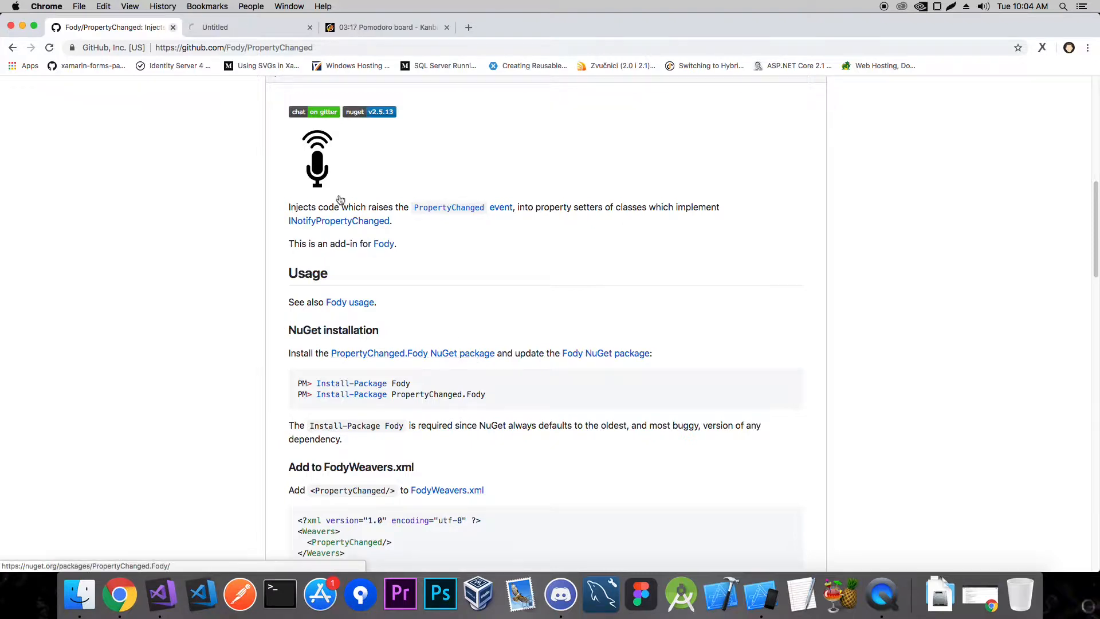
pyautogui.click(412, 353)
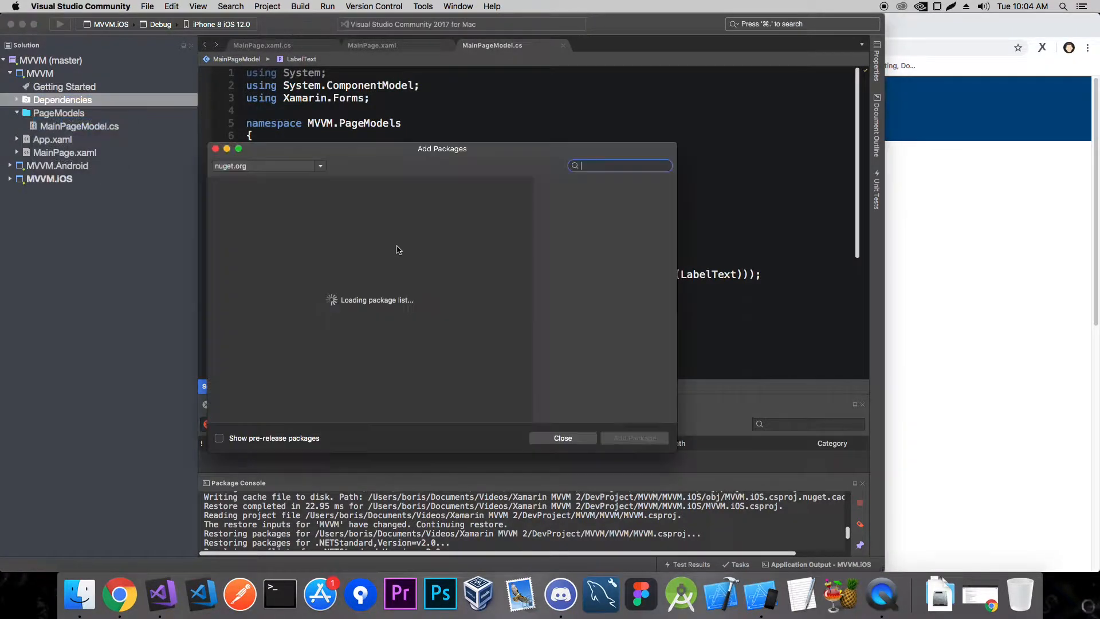
# Search for PropertyChanged.Fody and add the 2.5.13 package to the MVVM project.
pyautogui.write('PropertyChanged.Fody')
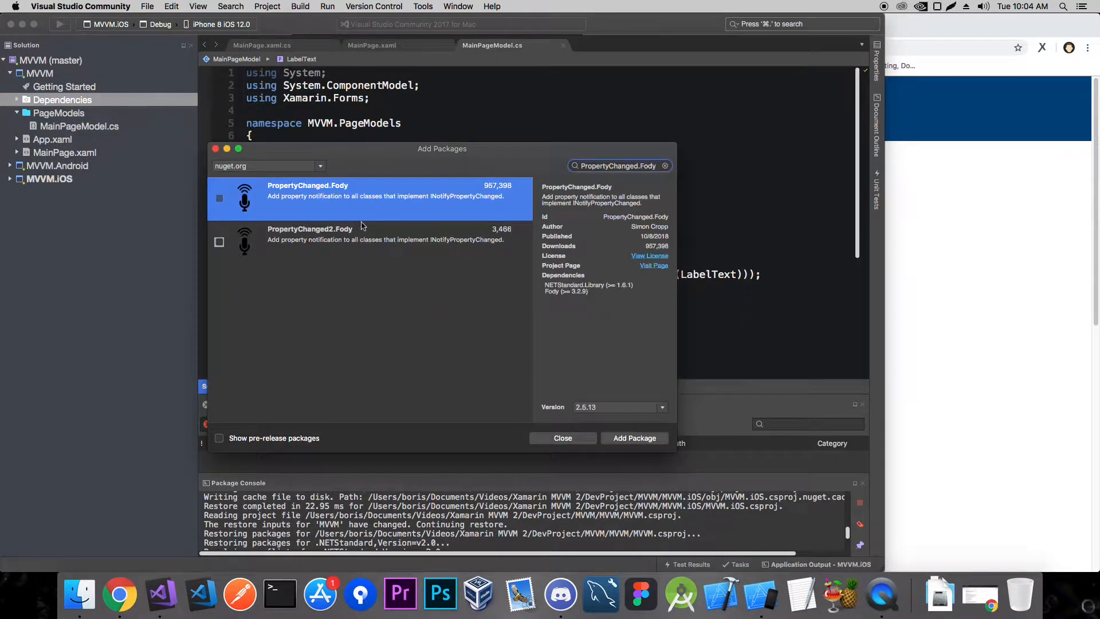
pyautogui.click(634, 438)
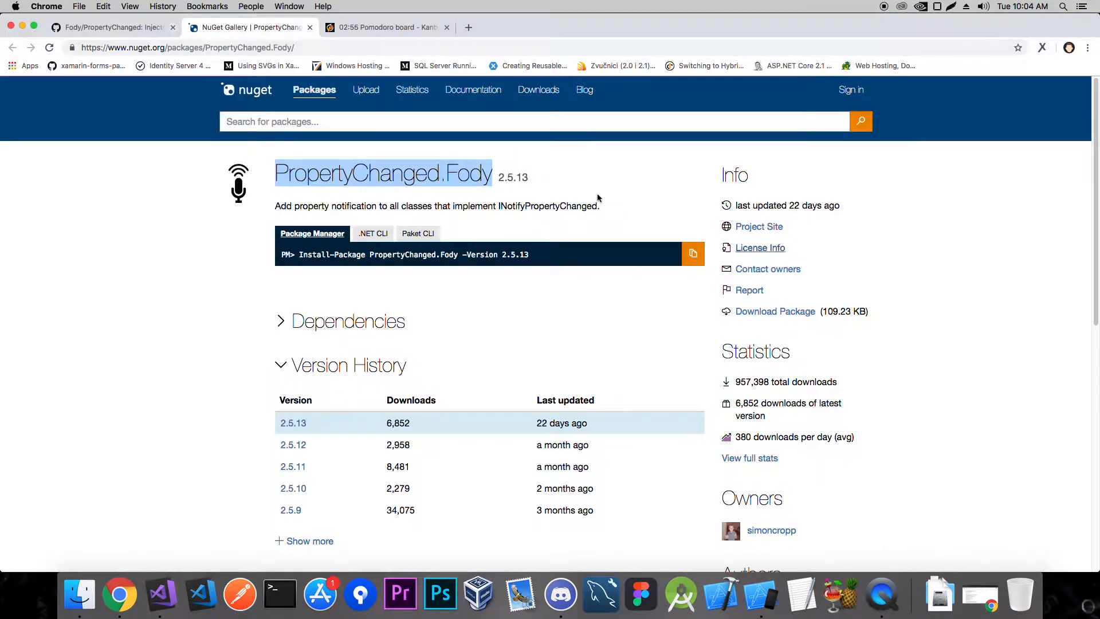
# Return from the NuGet Gallery page to the GitHub readme and scroll through it.
pyautogui.click(103, 27)
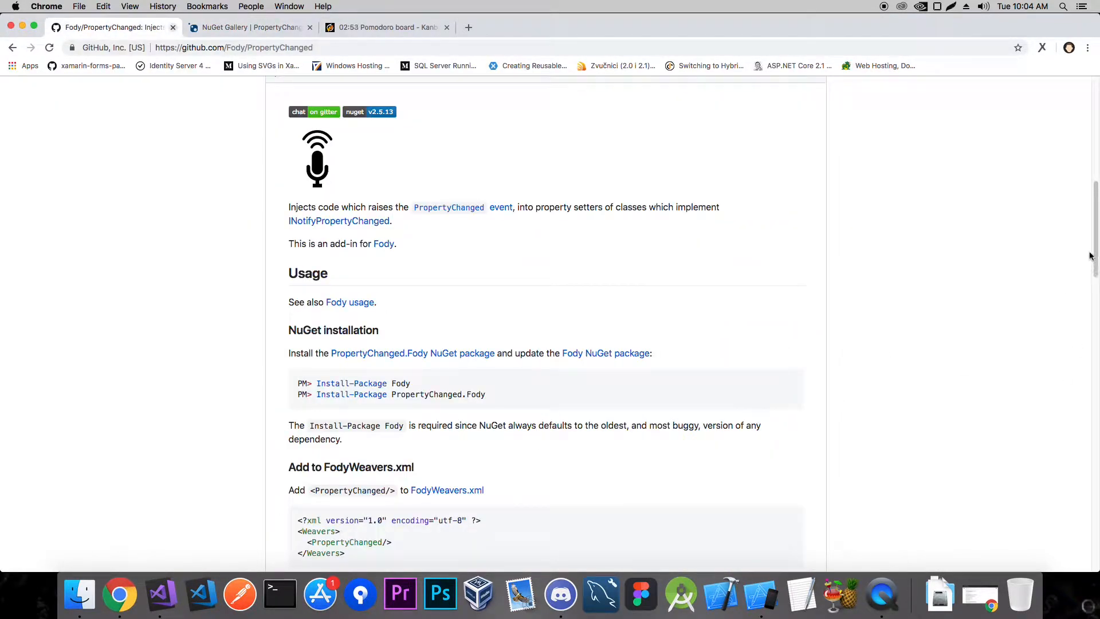
pyautogui.scroll(-3)
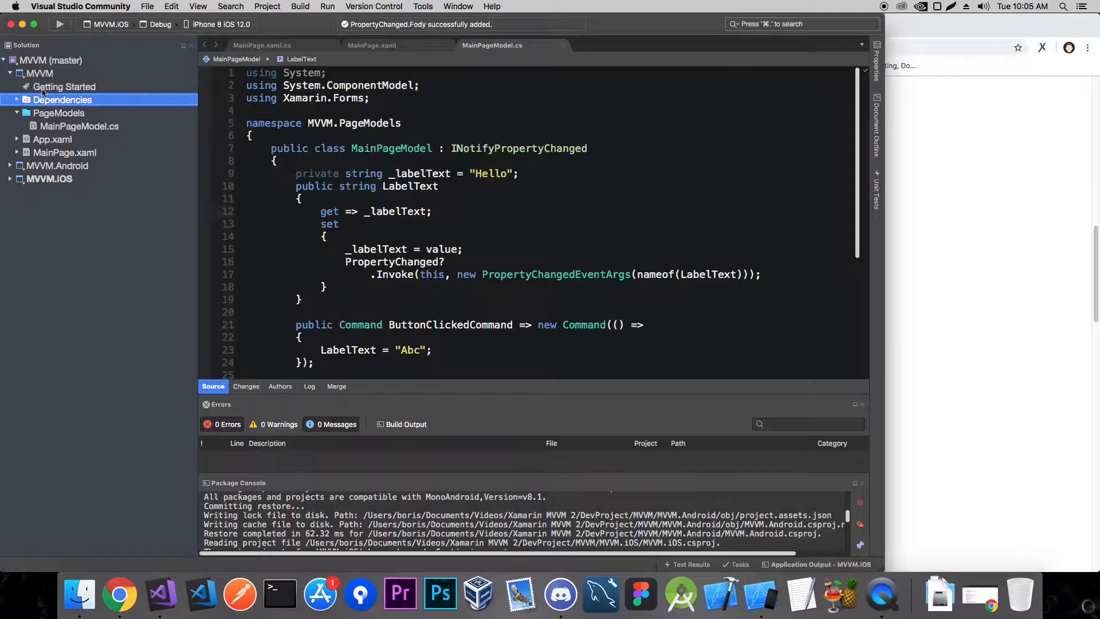
# Add an empty XML file named FodyWeavers to the MVVM project and begin typing <Weavers>.
pyautogui.rightClick(35, 73)
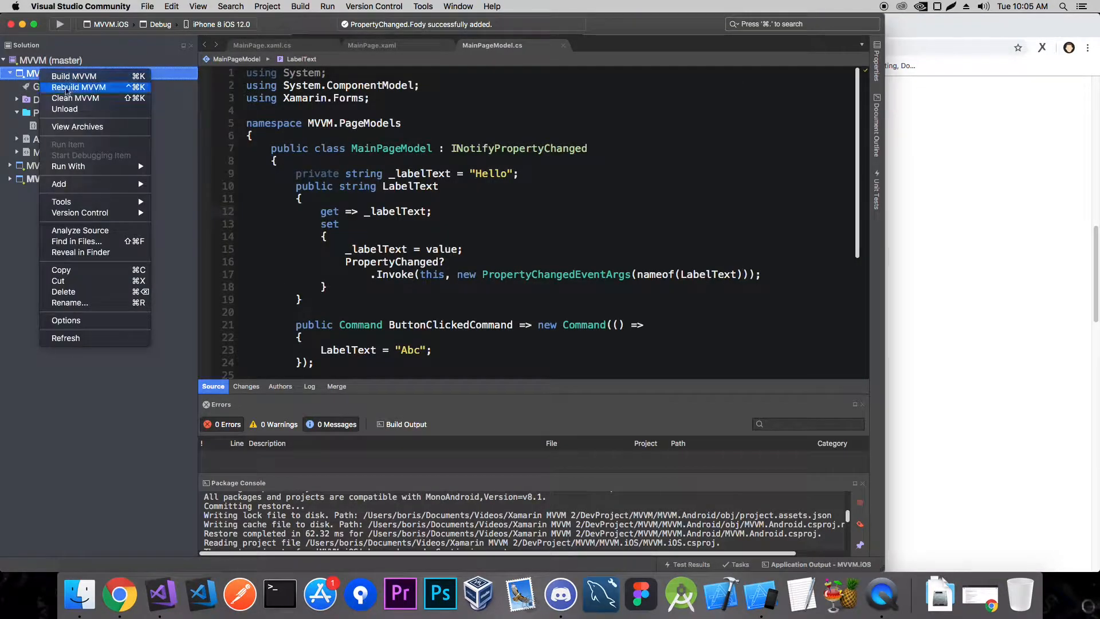
pyautogui.moveTo(59, 184)
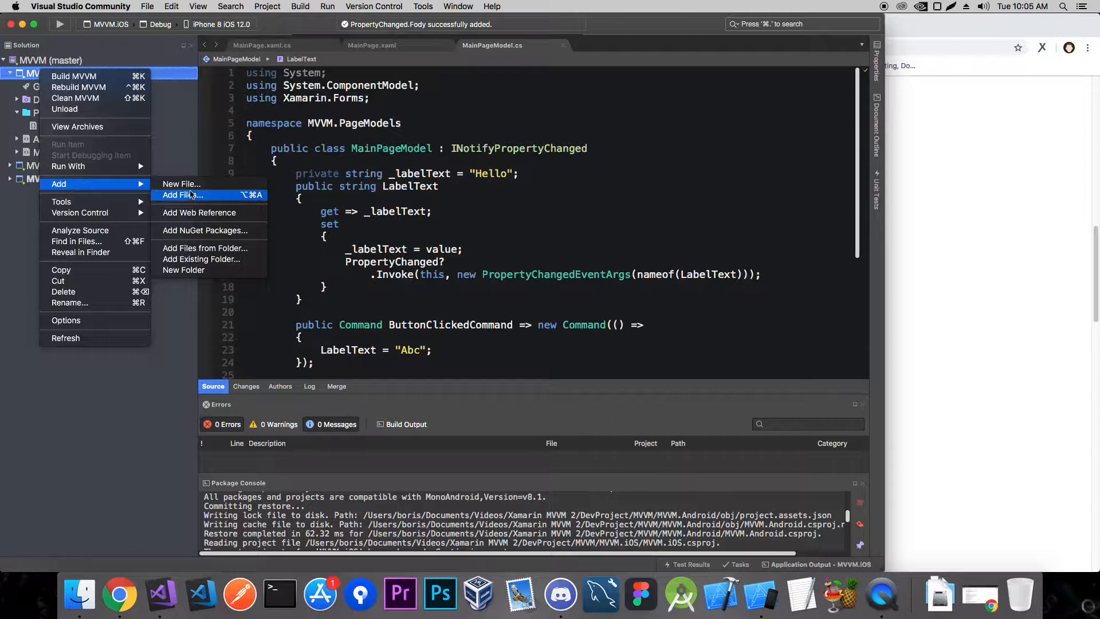
pyautogui.click(182, 183)
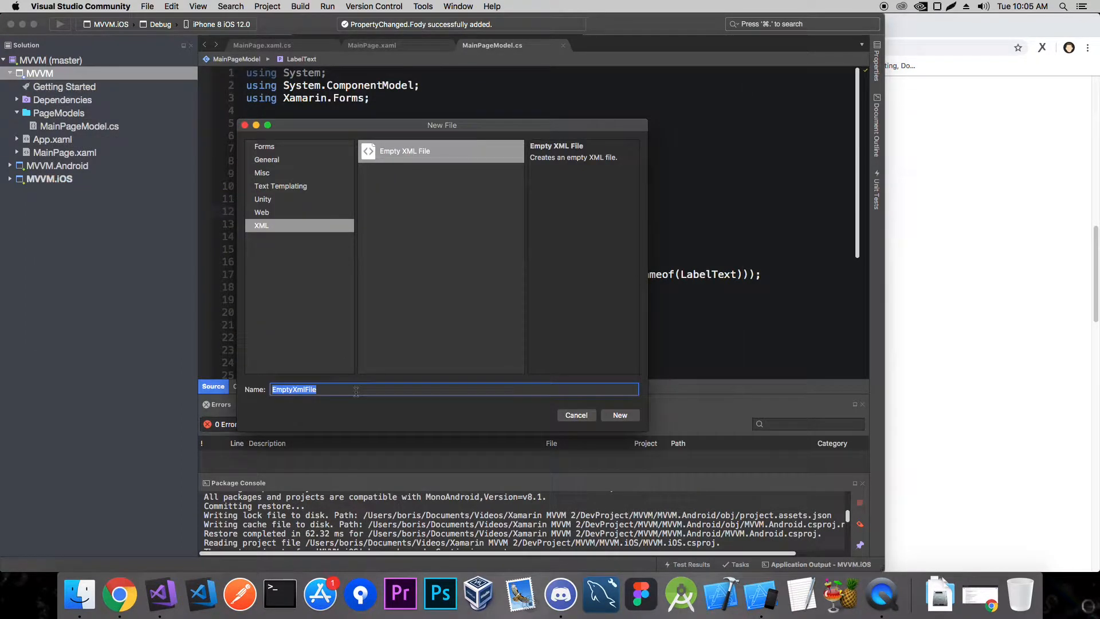
pyautogui.write('FodyWeavers')
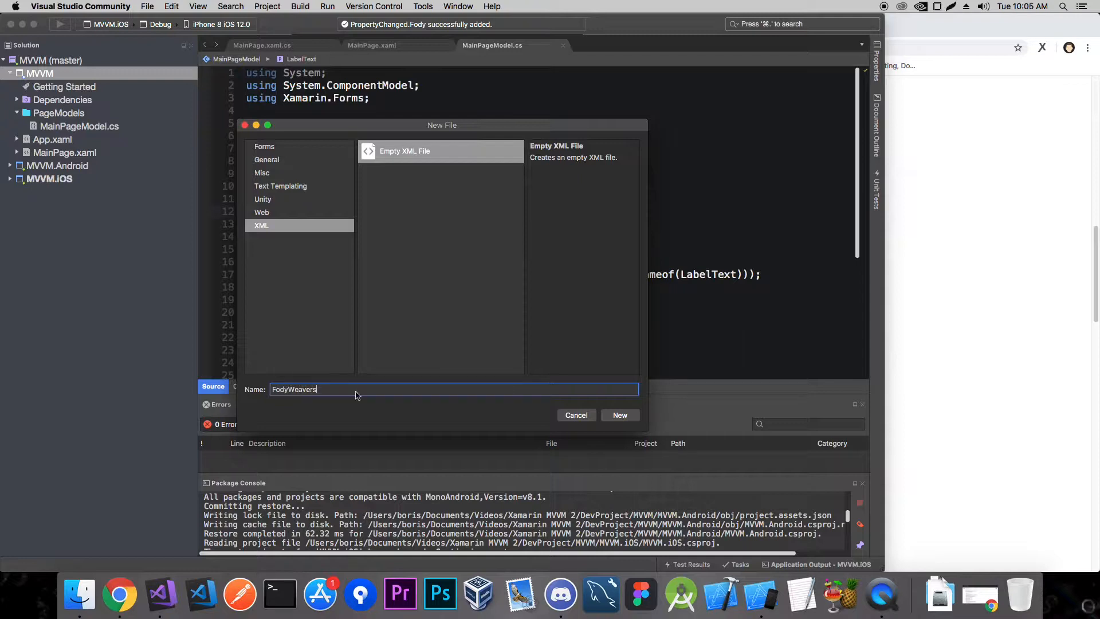
pyautogui.click(620, 415)
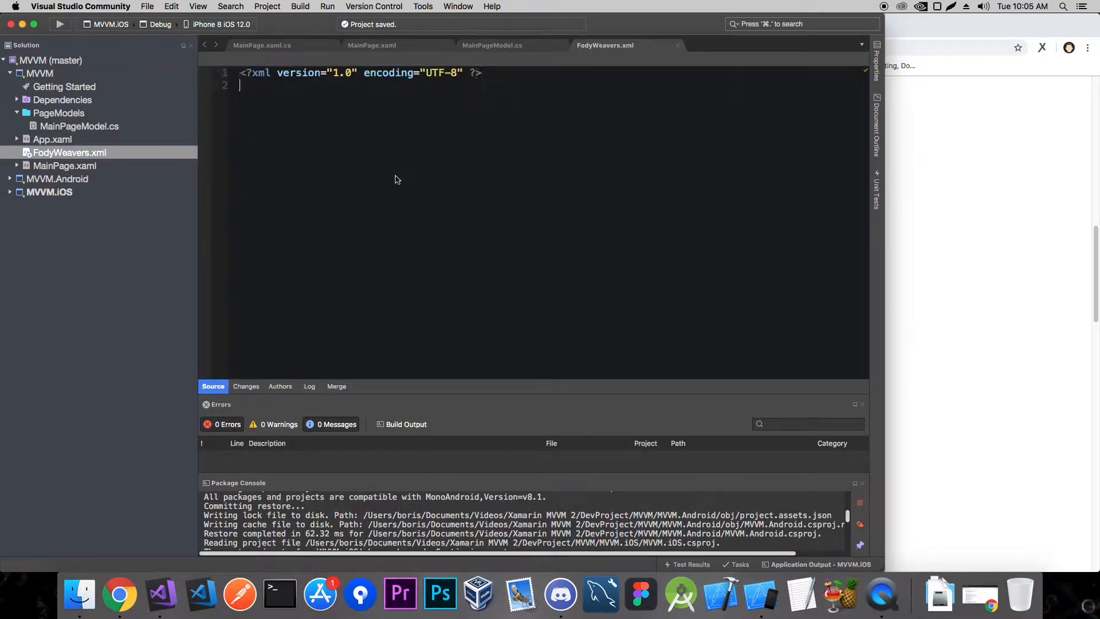
pyautogui.write('<Weavers>')
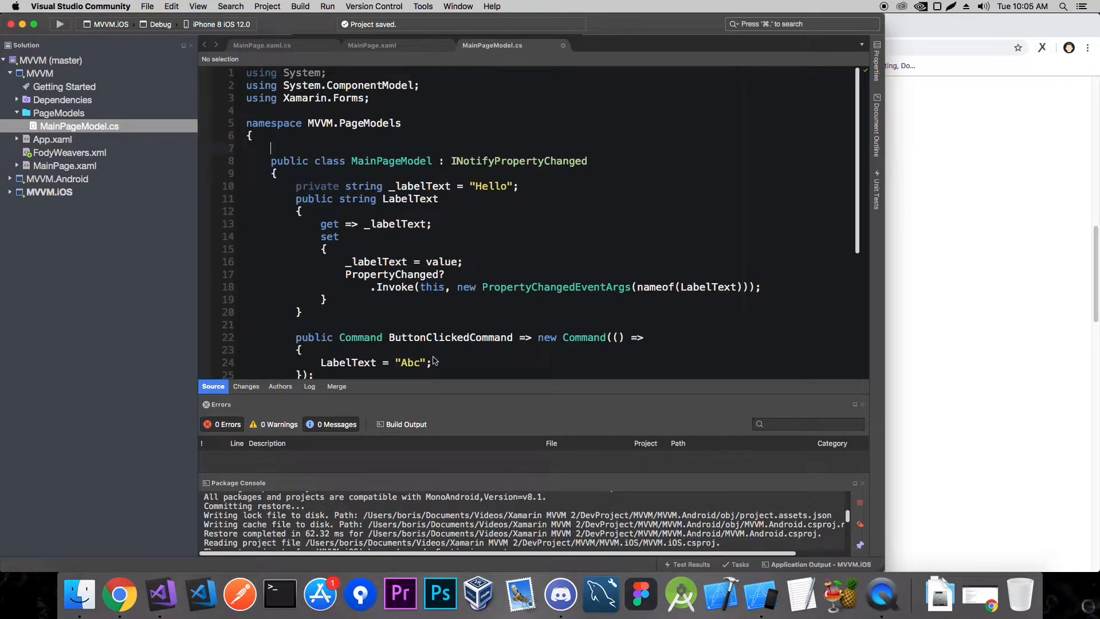
# Type the [AddINotifyPropertyChangedInterface] attribute above the MainPageModel class and review the code.
pyautogui.click(274, 148)
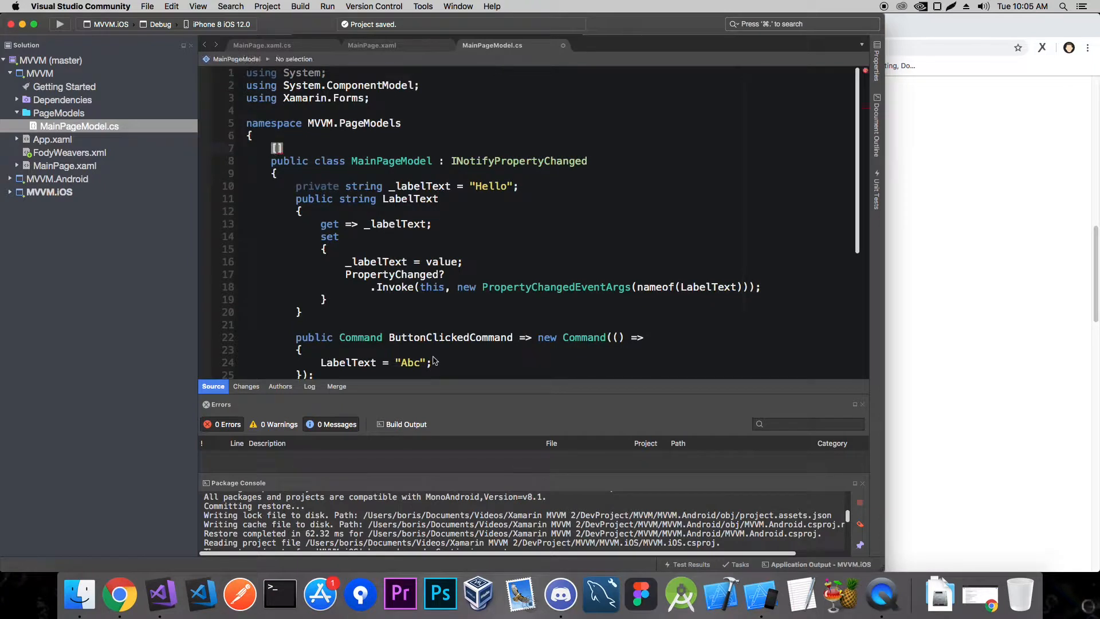
pyautogui.write('AddI')
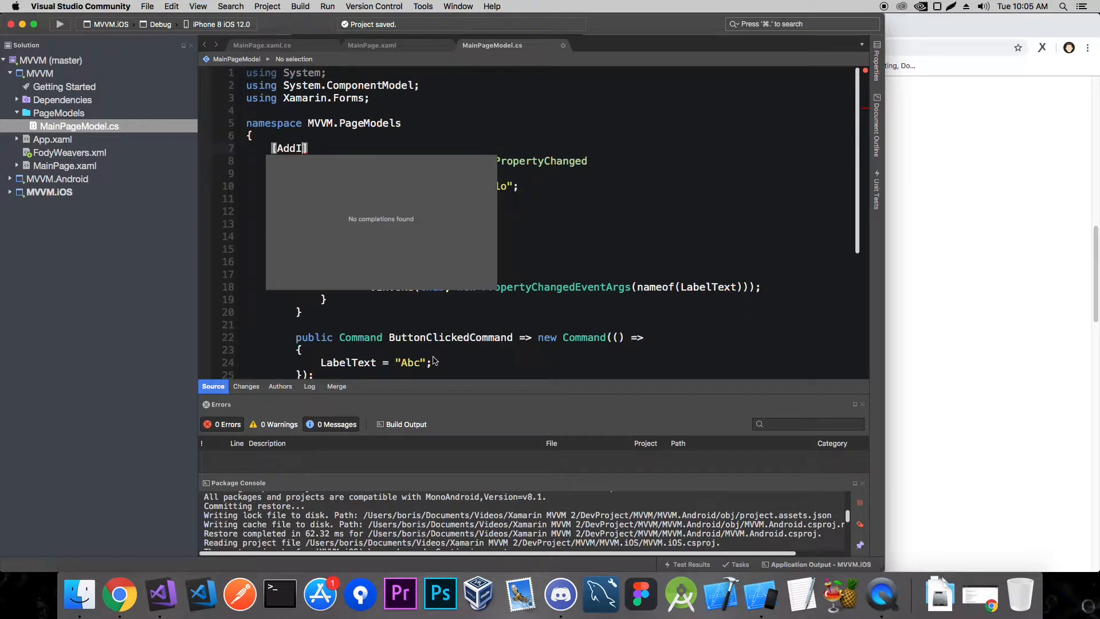
pyautogui.write('Notift')
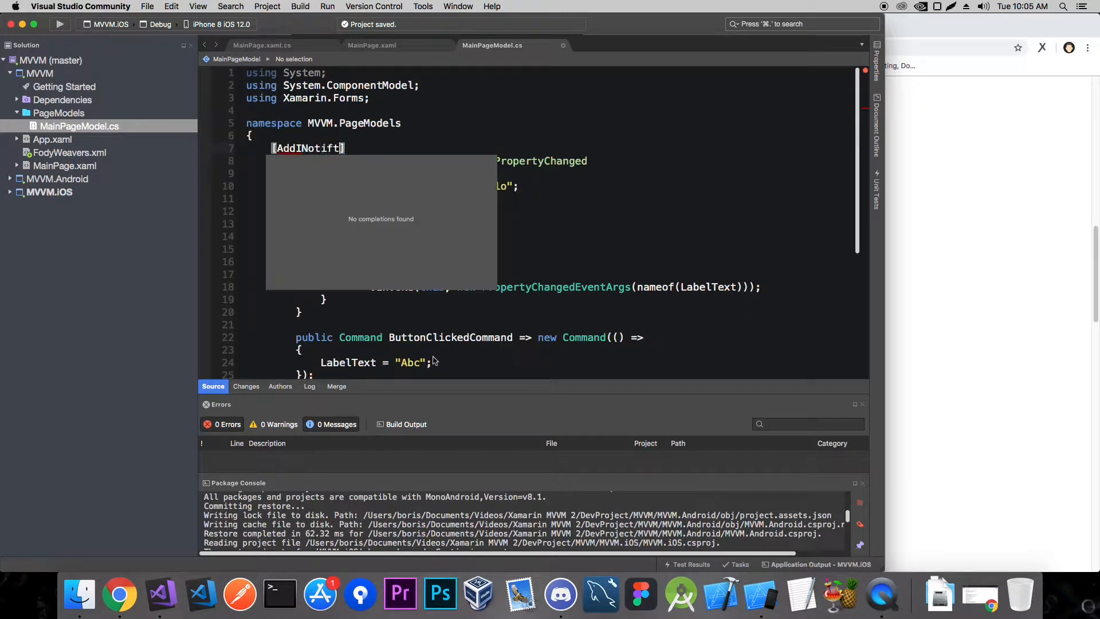
pyautogui.write('PropertCh')
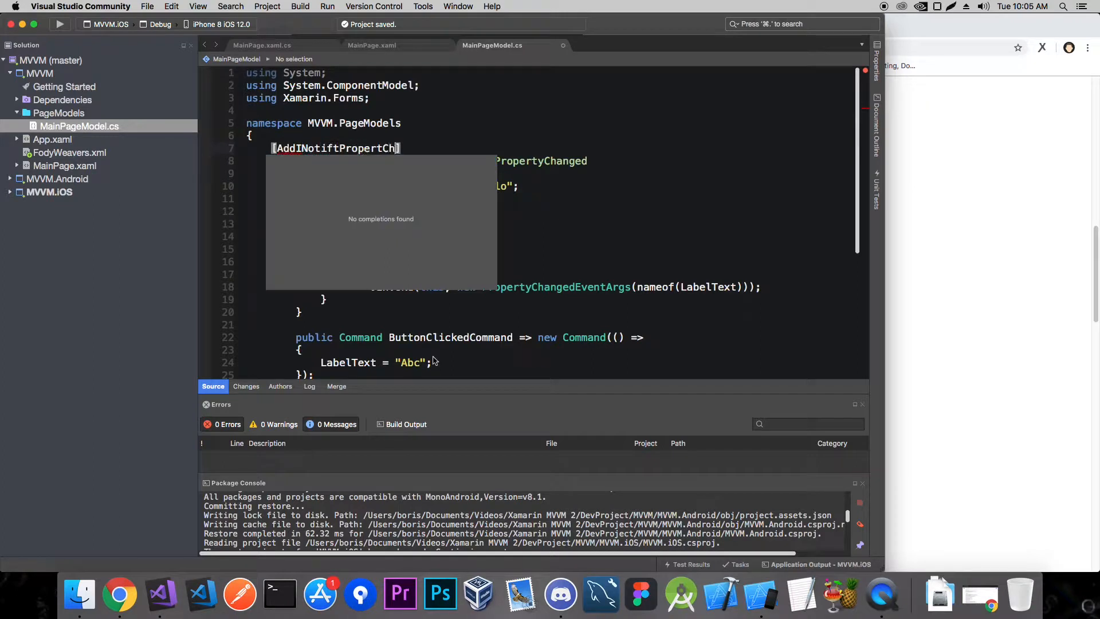
pyautogui.press('Backspace')
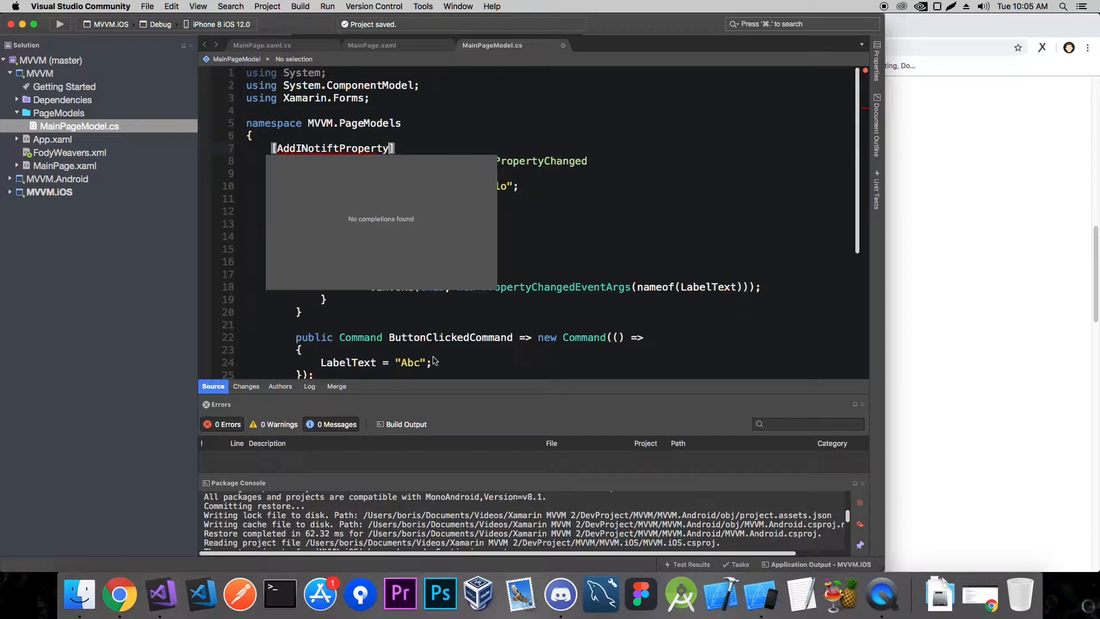
pyautogui.write('ChangedInterface')
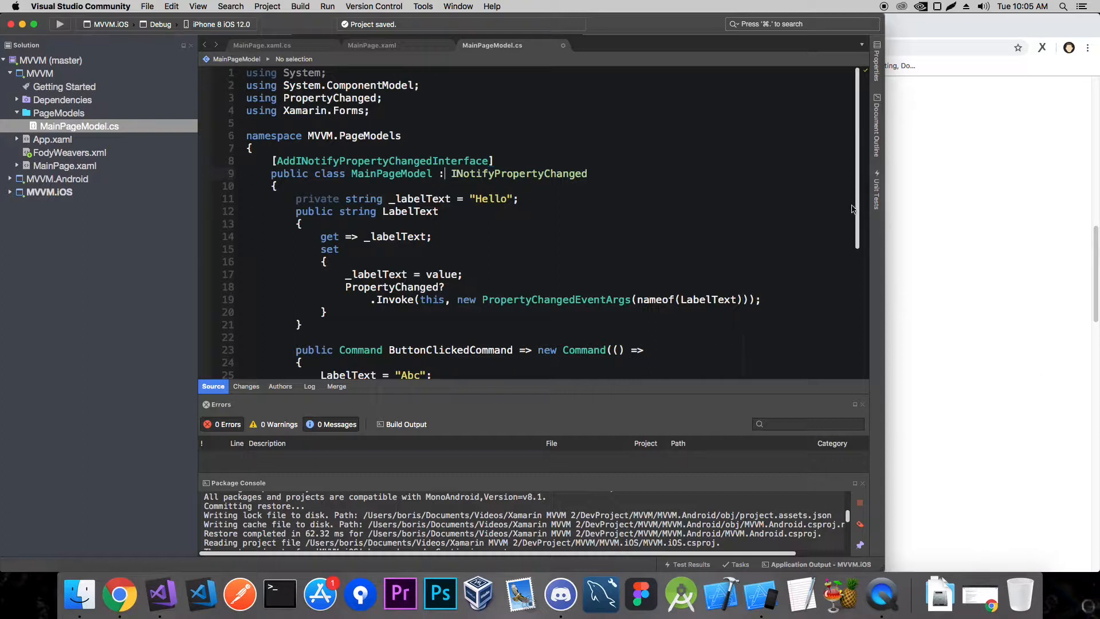
pyautogui.scroll(-3)
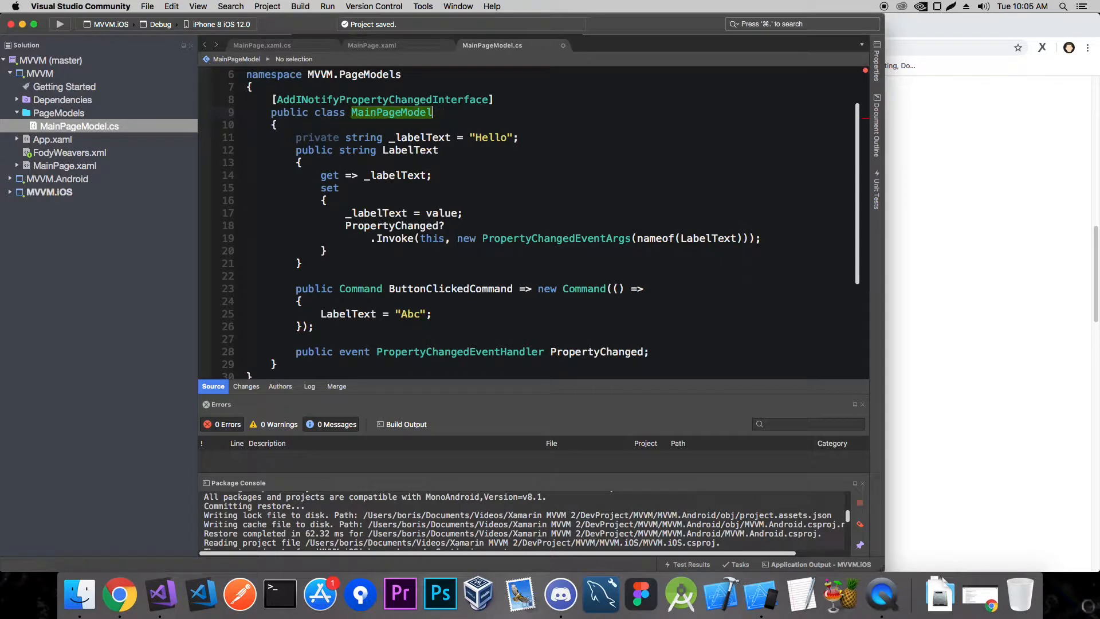
pyautogui.scroll(-3)
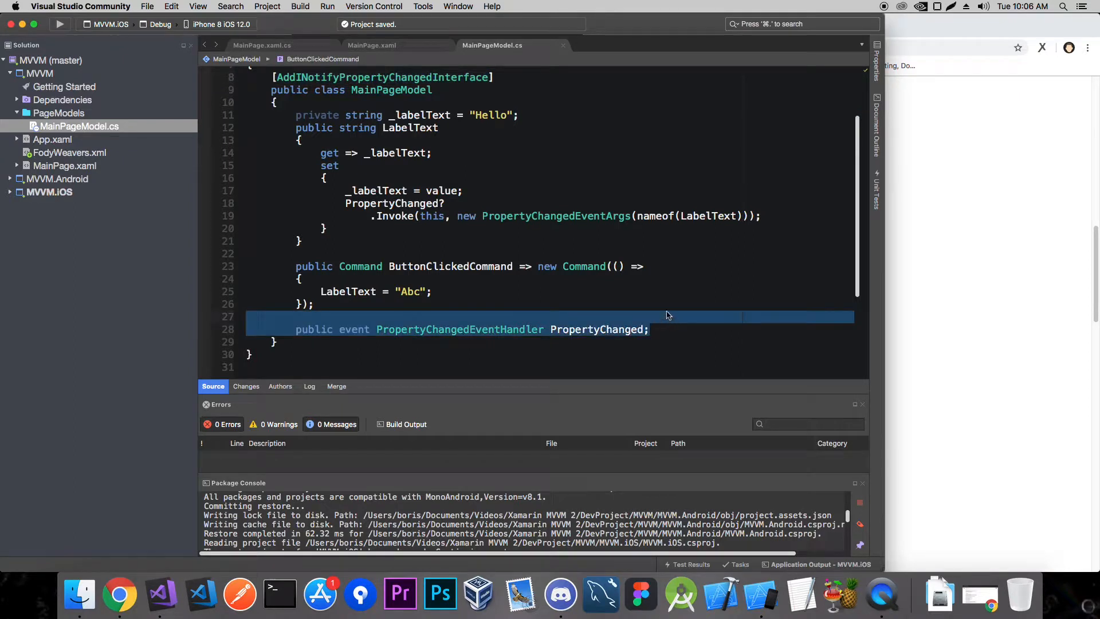
# Remove the PropertyChanged event and _labelText field, making LabelText { get; set; } = "Hello".
pyautogui.press('Delete')
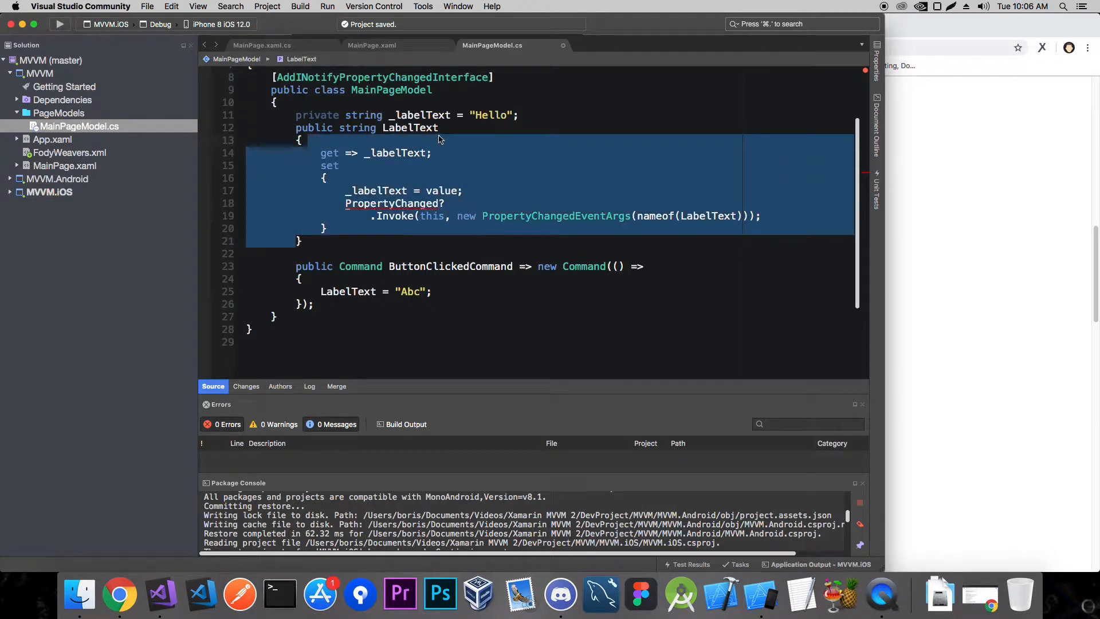
pyautogui.press('Delete')
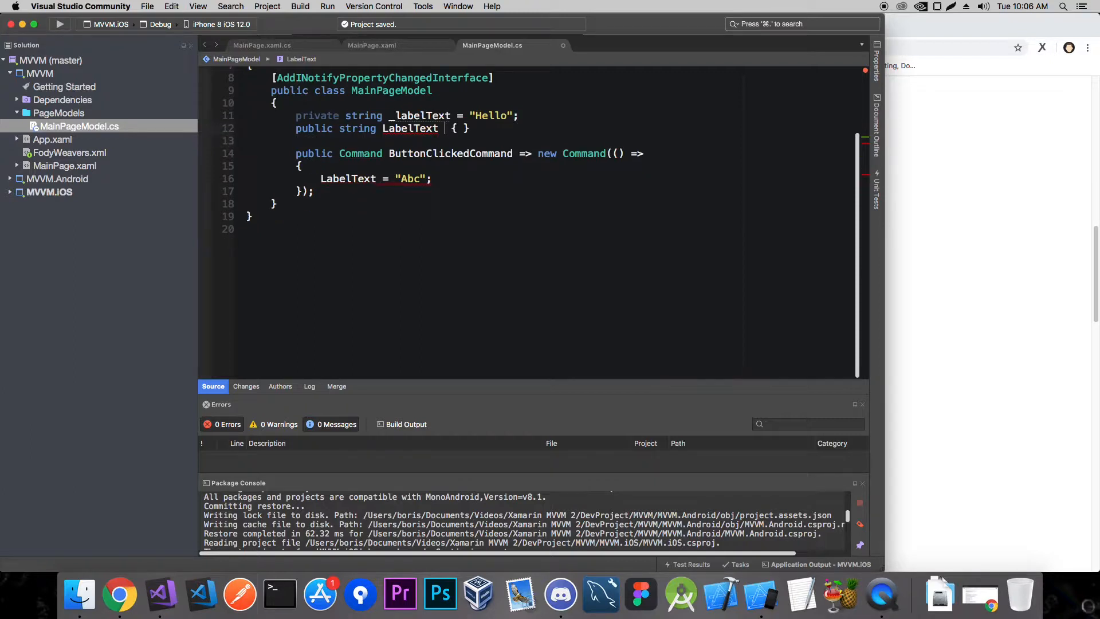
pyautogui.write('get;')
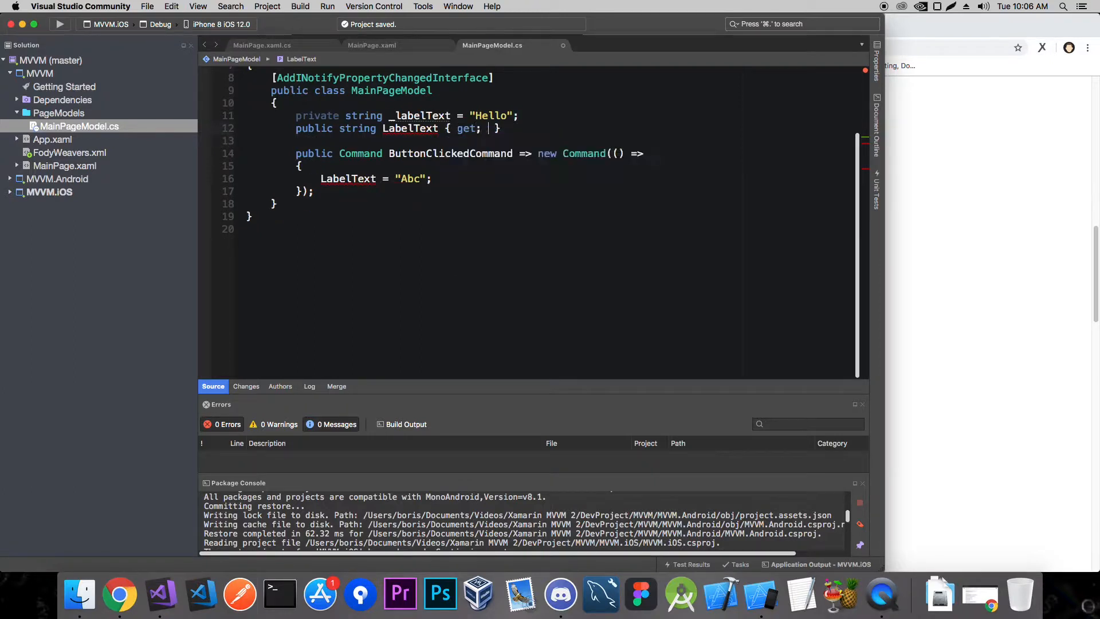
pyautogui.write('set;')
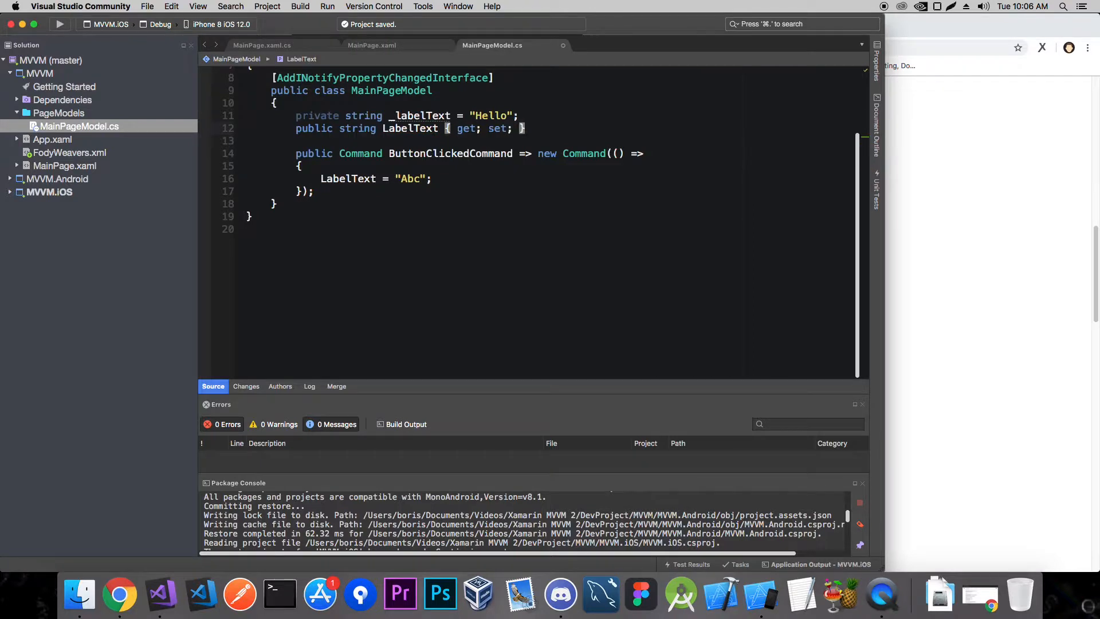
pyautogui.write('sim')
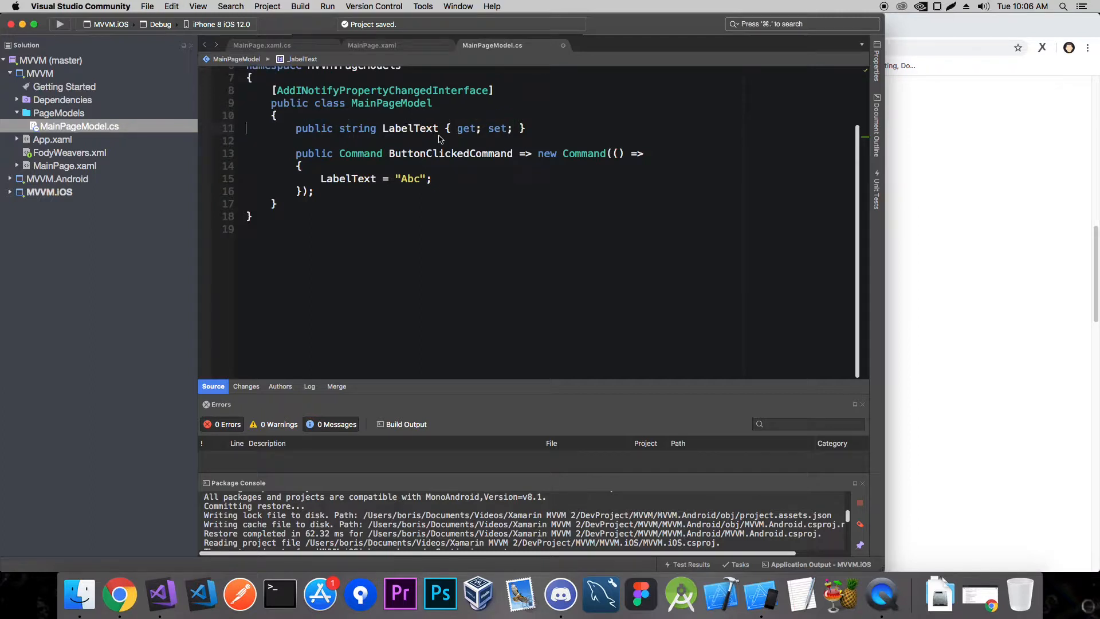
pyautogui.write('=')
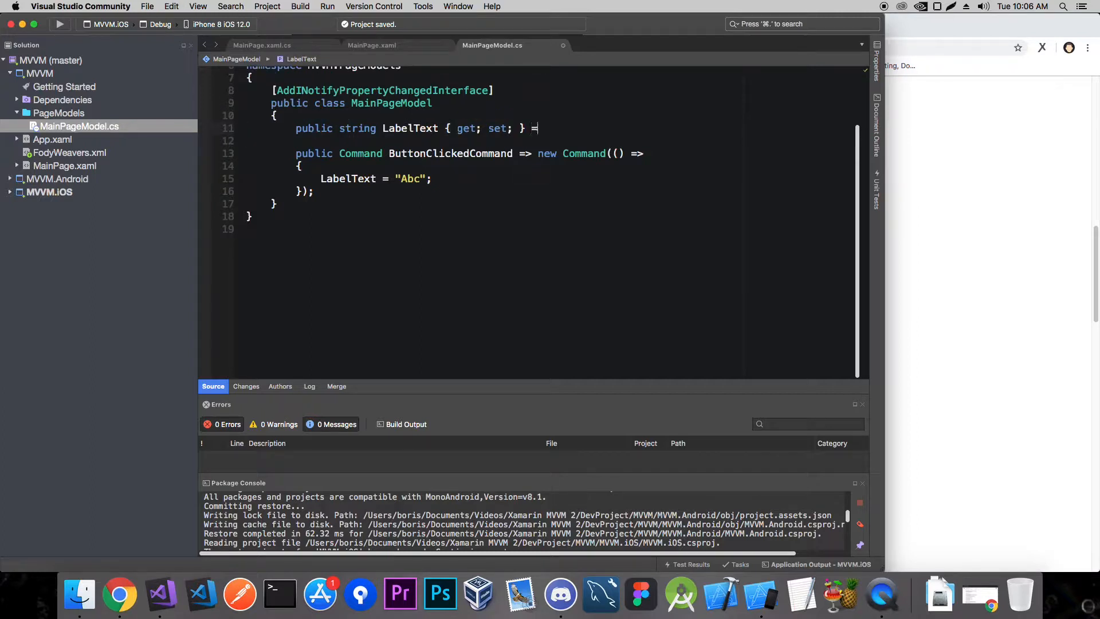
pyautogui.write('"Hellp"')
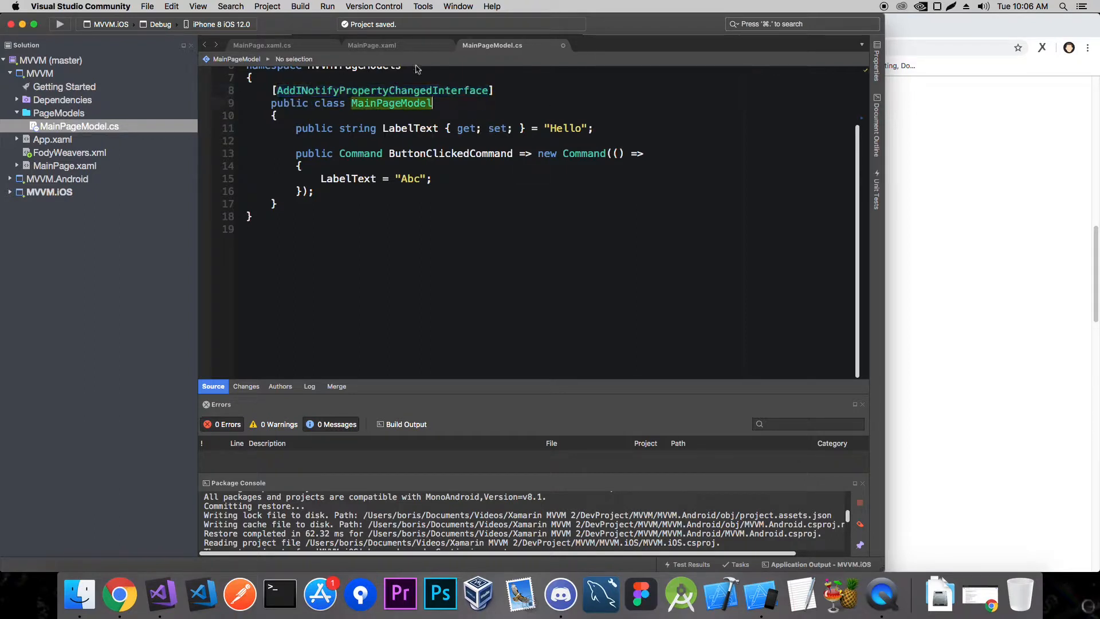
pyautogui.moveTo(446, 115)
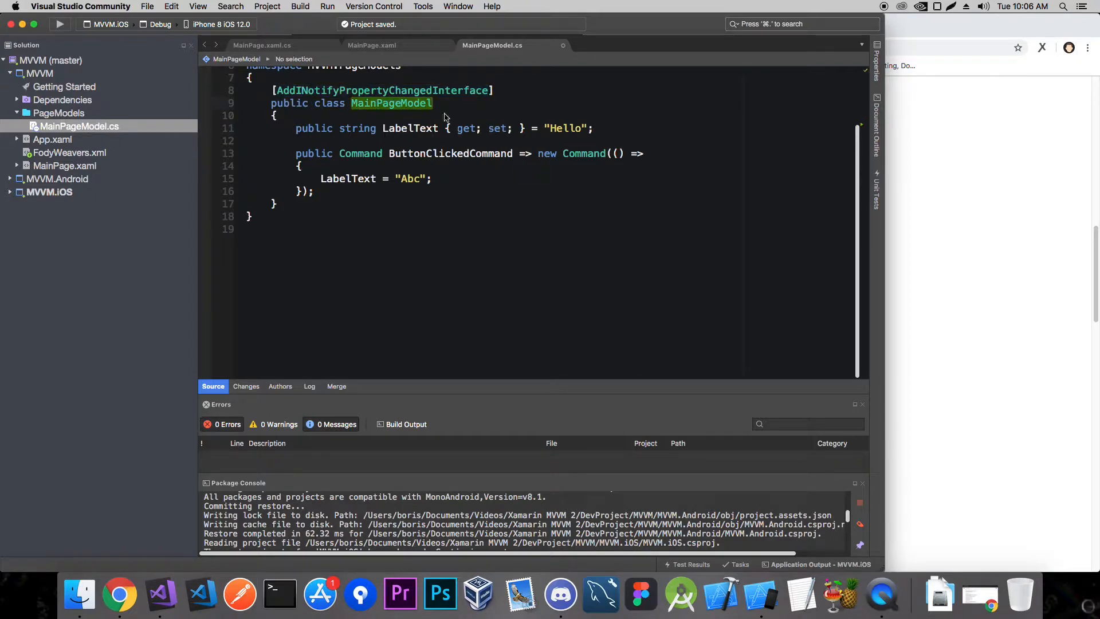
pyautogui.moveTo(393, 130)
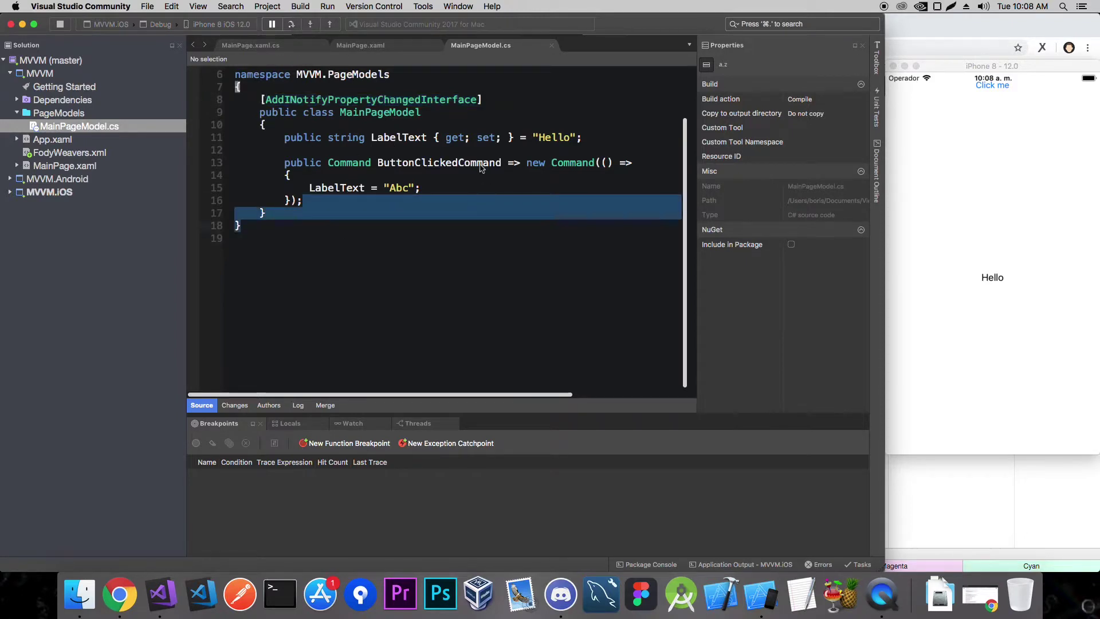
# Select ButtonClickedCommand, then tap Click me in the simulator so the label reads Abc.
pyautogui.doubleClick(438, 163)
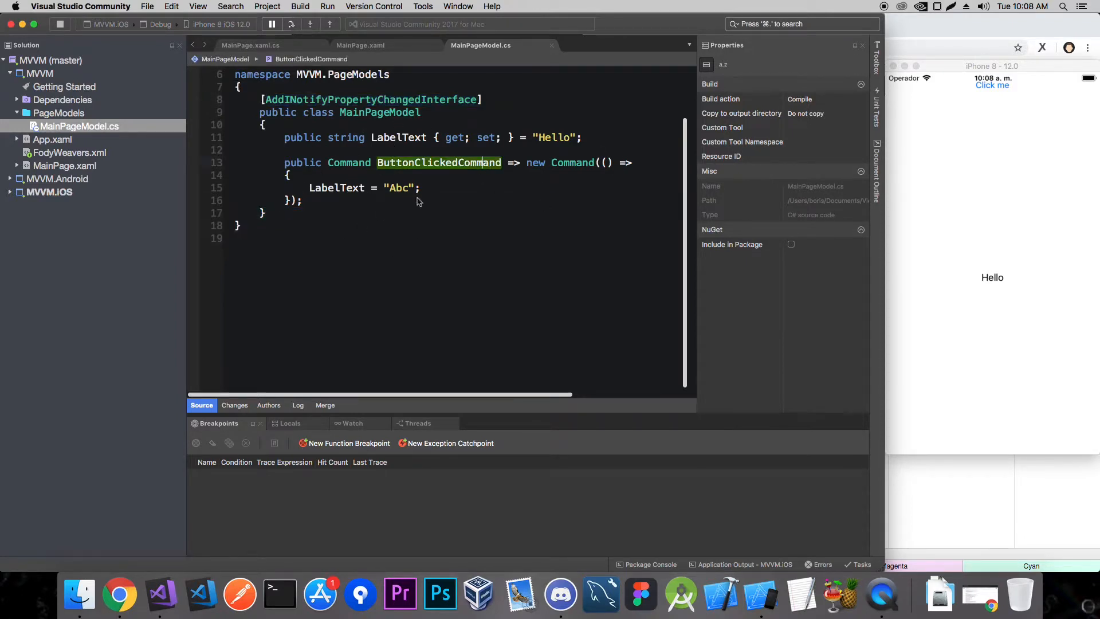
pyautogui.moveTo(483, 210)
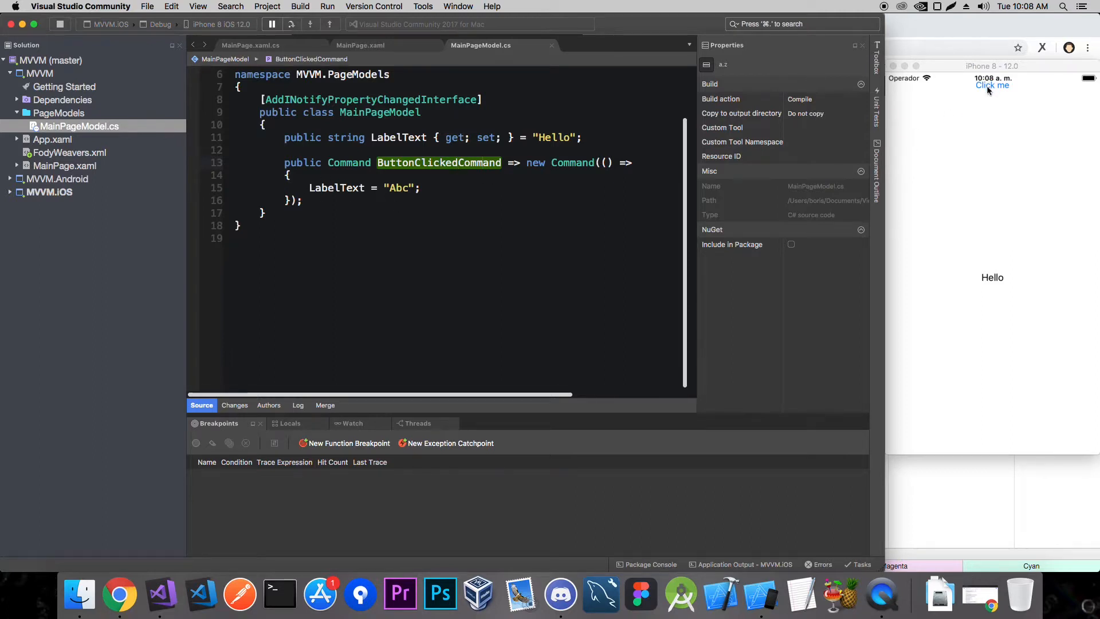
pyautogui.click(992, 85)
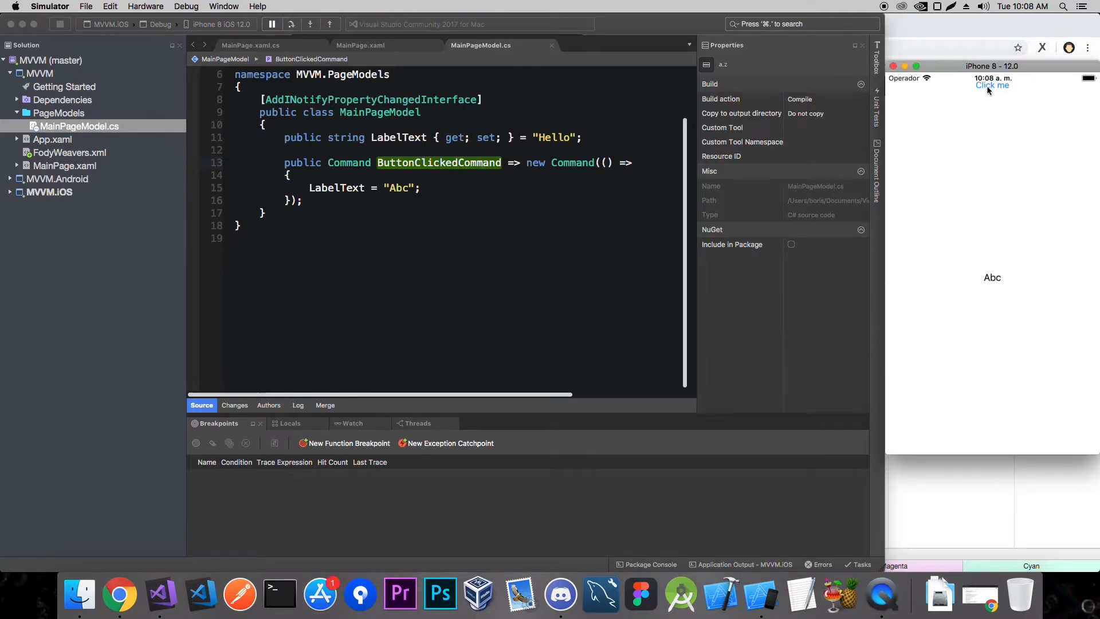